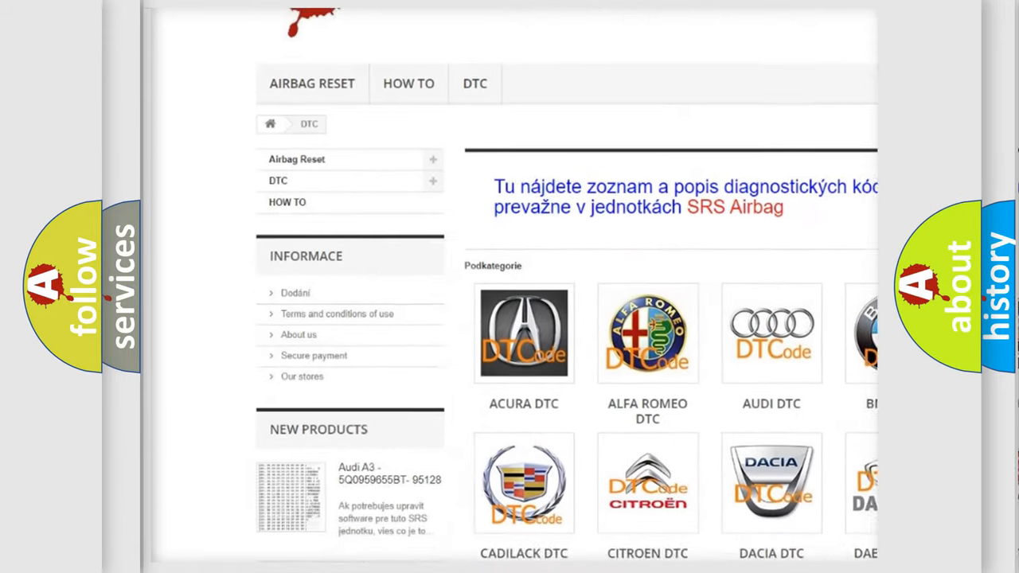
pyautogui.scroll(-3)
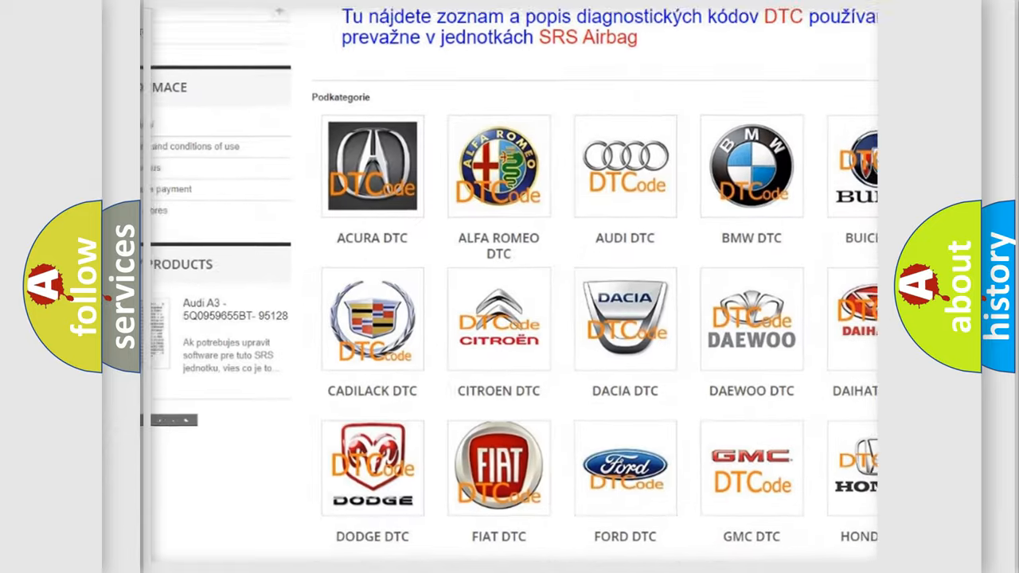